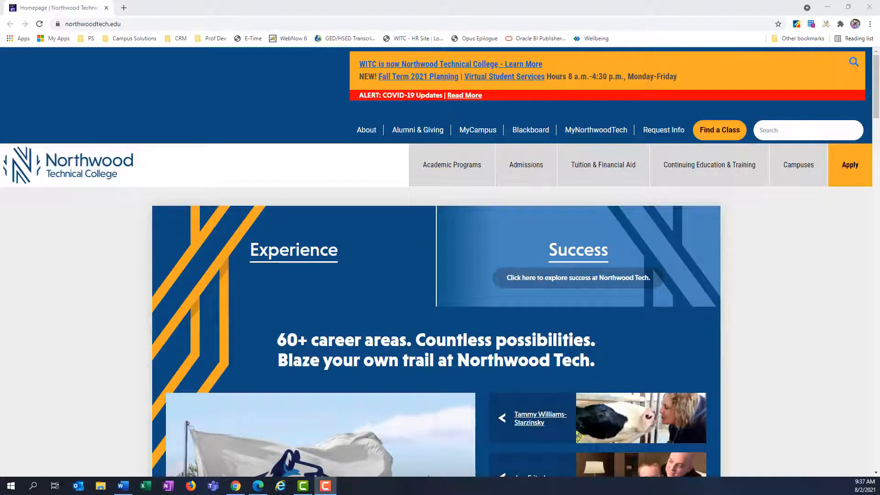
mouse_move(383, 113)
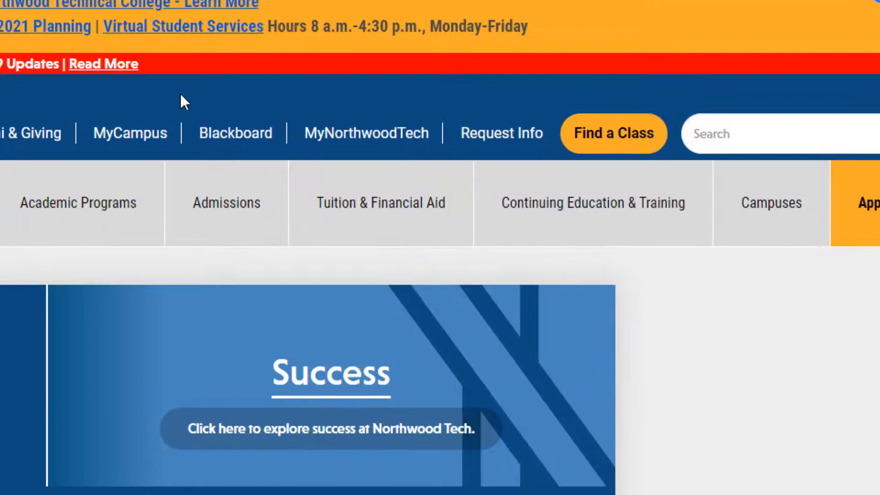
mouse_move(370, 136)
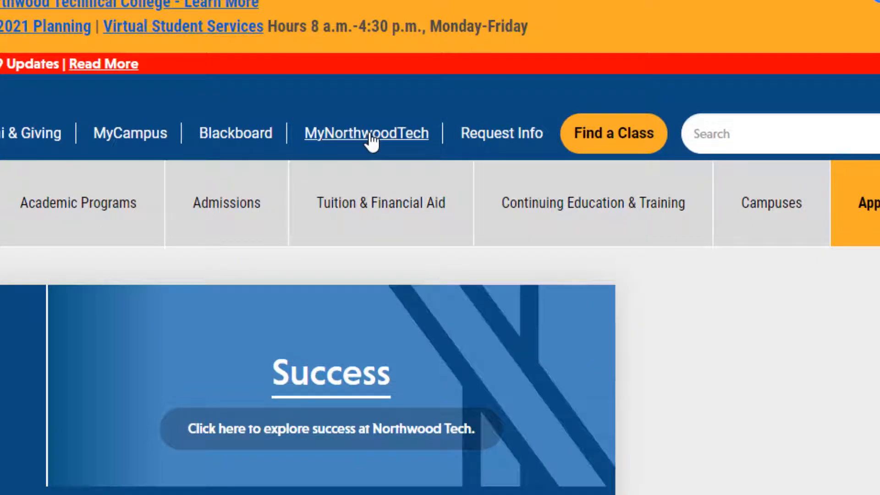
- Reach the MyNorthwoodTech portal and view the Sign On Assistance password reset page
left_click(367, 133)
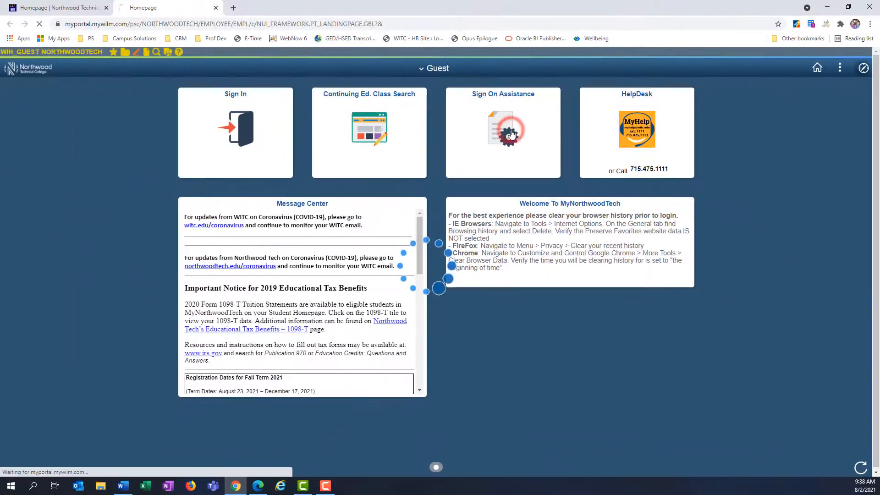
left_click(508, 130)
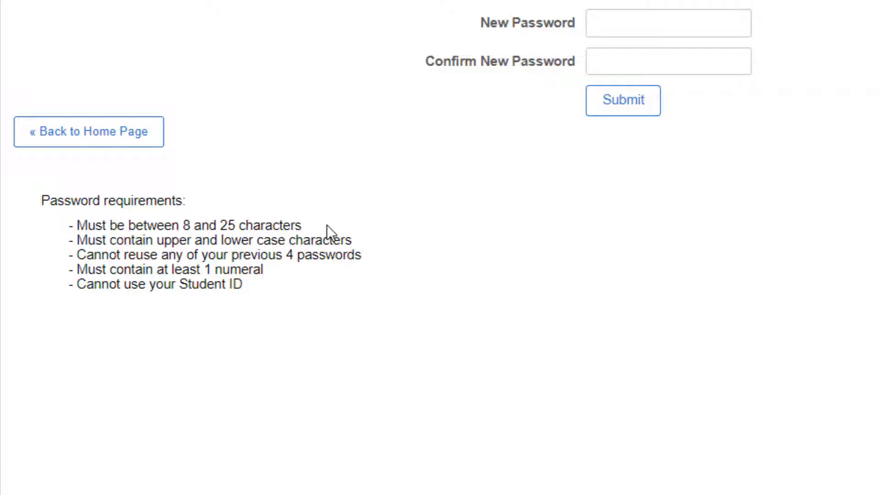
mouse_move(405, 249)
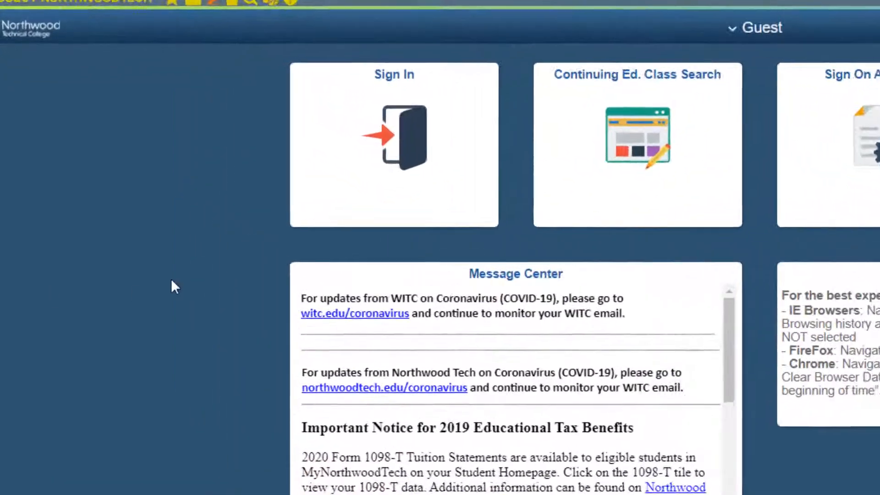
- Sign in with the student User ID and password to reach the Student Homepage
left_click(232, 133)
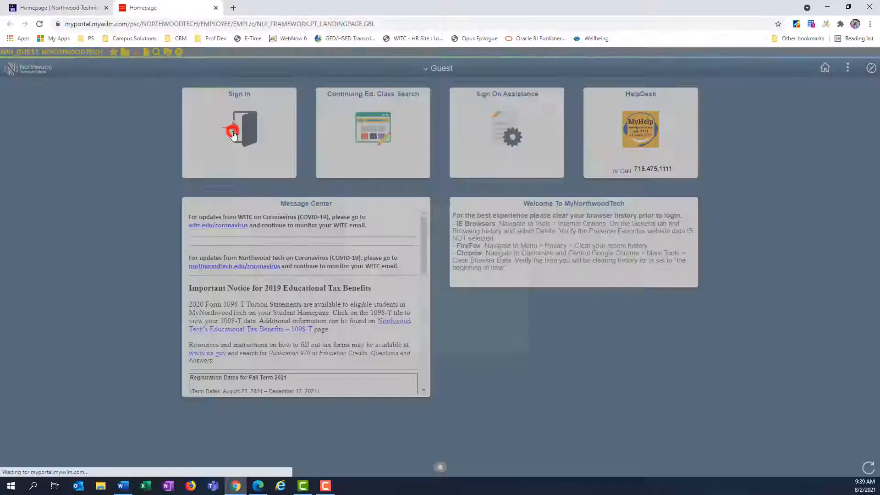
left_click(233, 133)
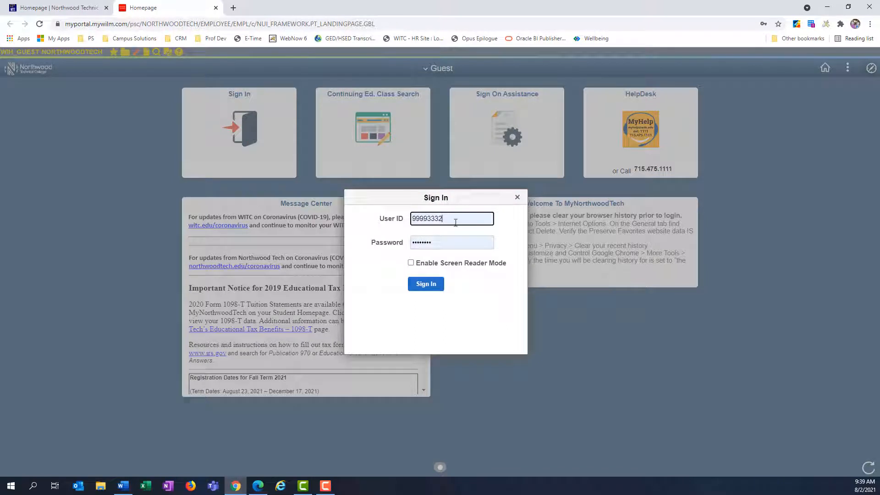
mouse_move(501, 239)
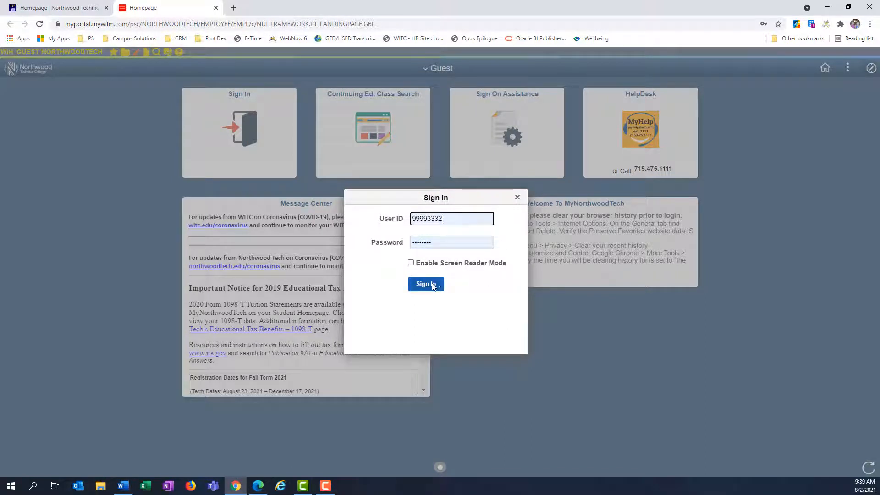
left_click(425, 284)
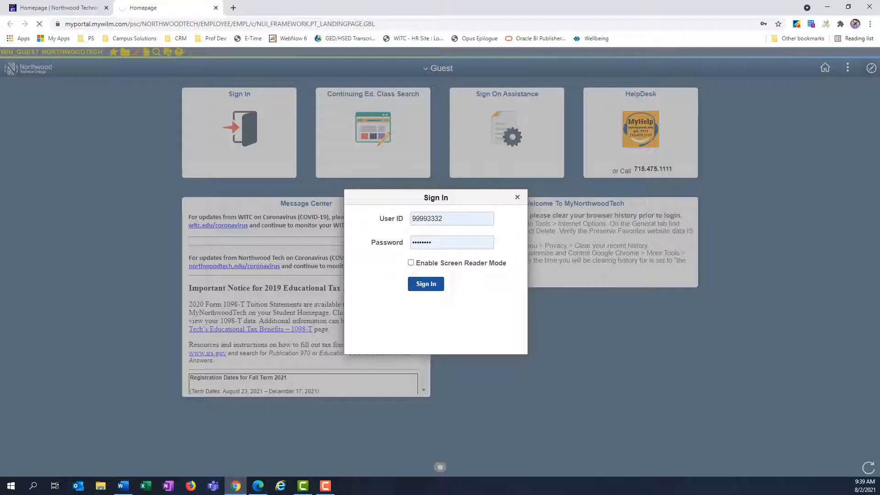
left_click(425, 284)
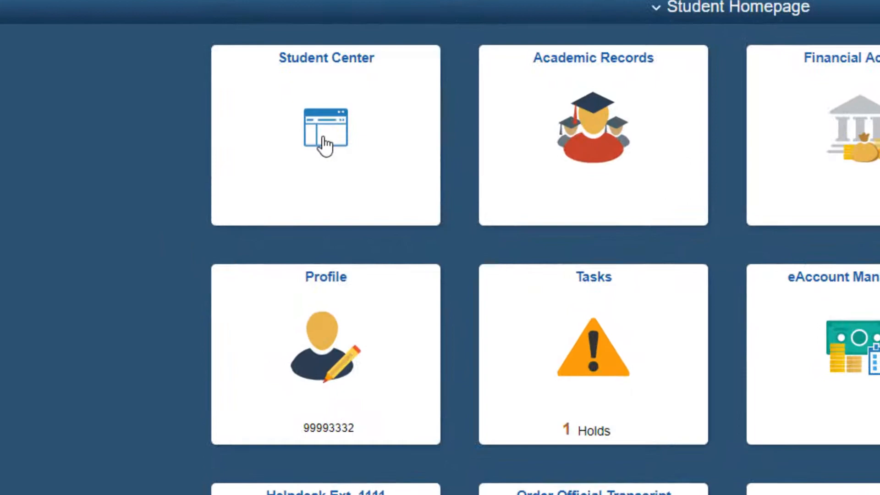
- Reach the Enrollment Shopping Cart via Student Center for the Fall 2021 Undergraduate term
left_click(324, 130)
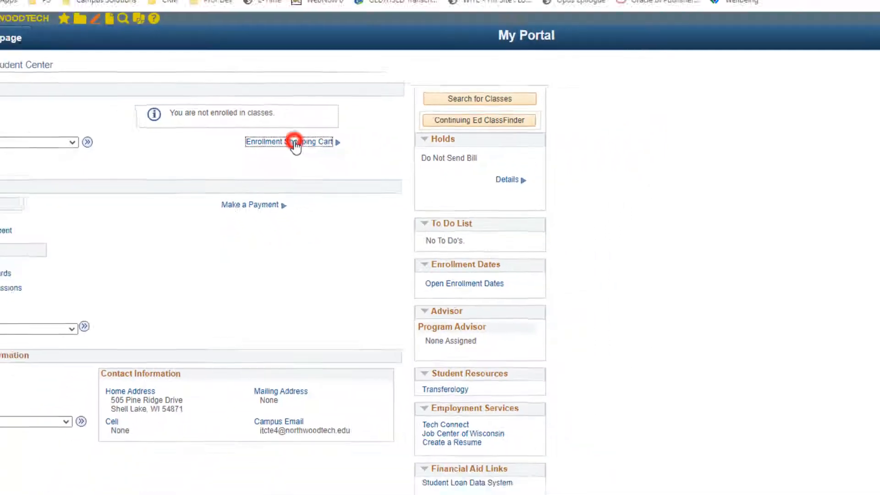
left_click(295, 141)
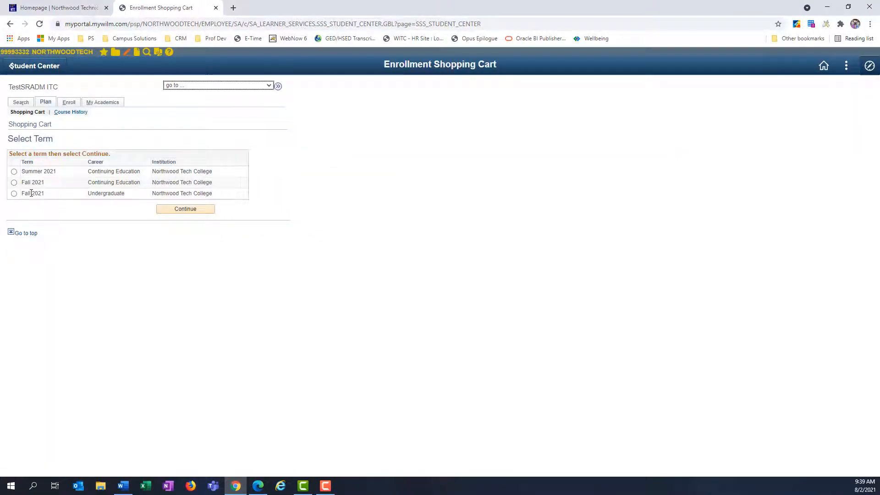
left_click(14, 193)
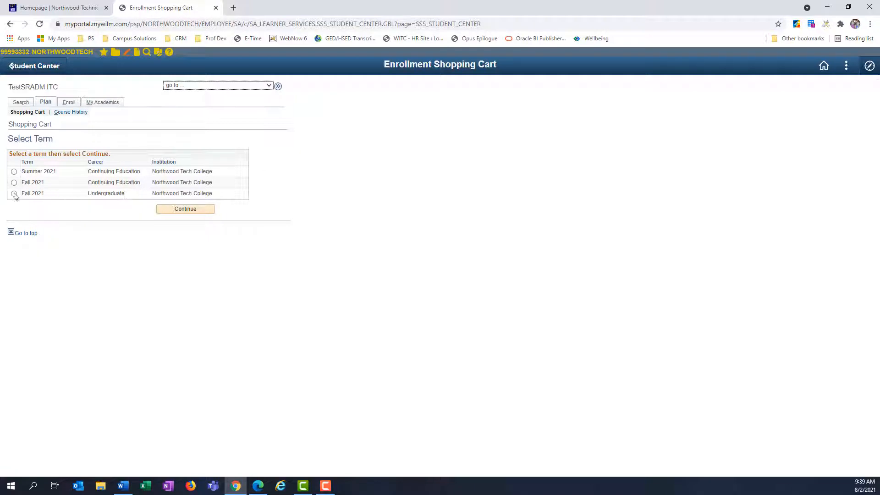
left_click(14, 192)
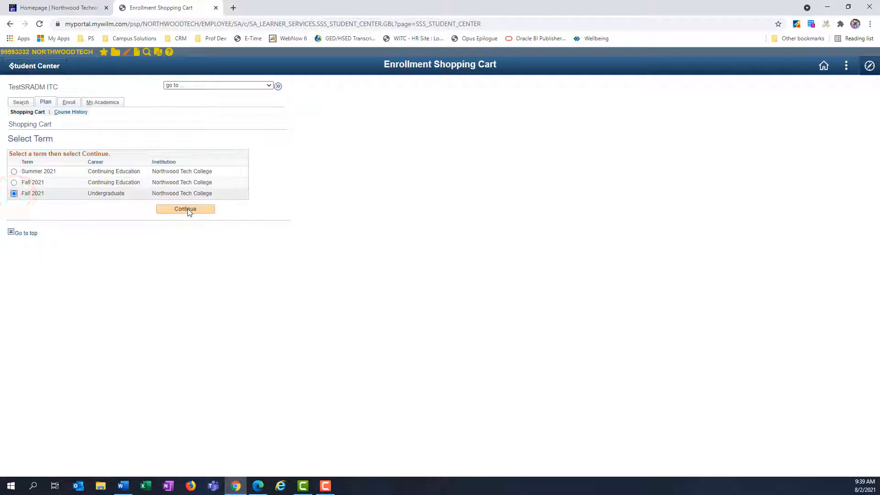
left_click(185, 209)
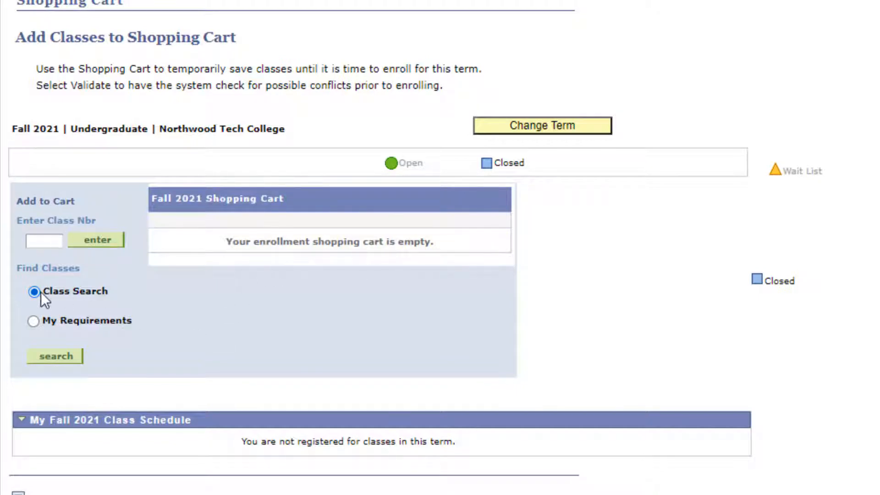
- Add class number 61726 (SOCSCIEN 10809122 V101) and enable 'Wait list if class is full'
left_click(42, 240)
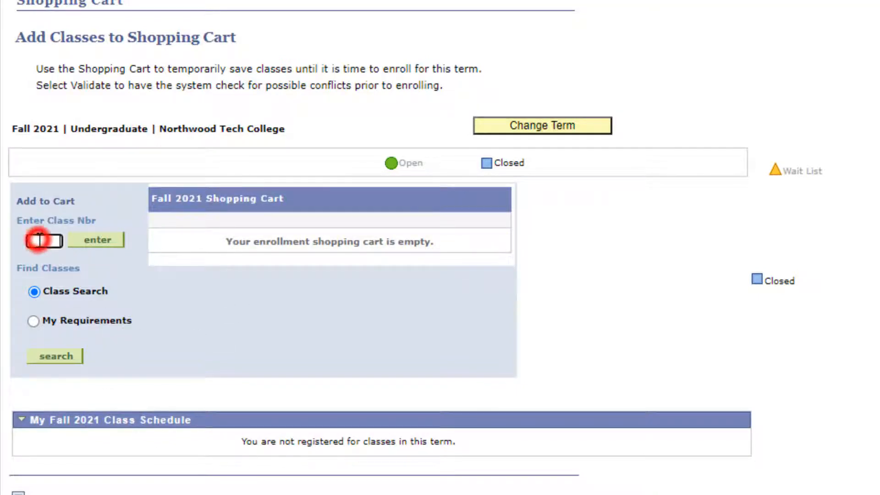
type("61726")
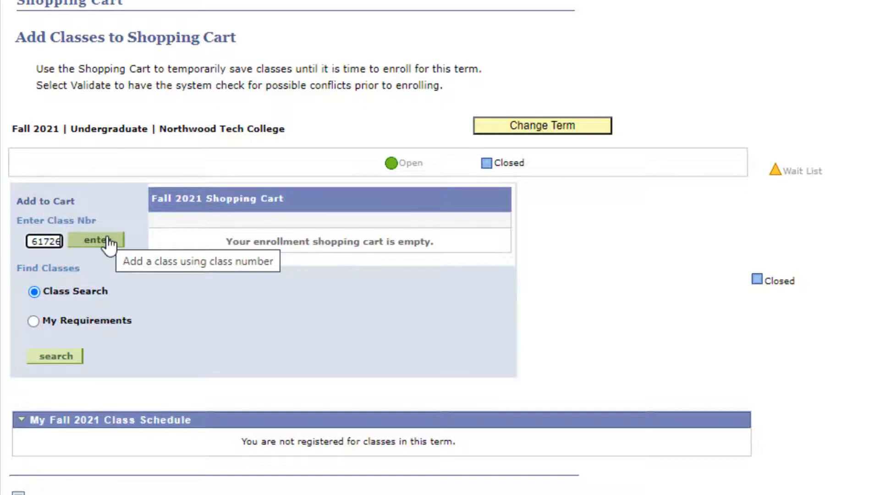
left_click(96, 241)
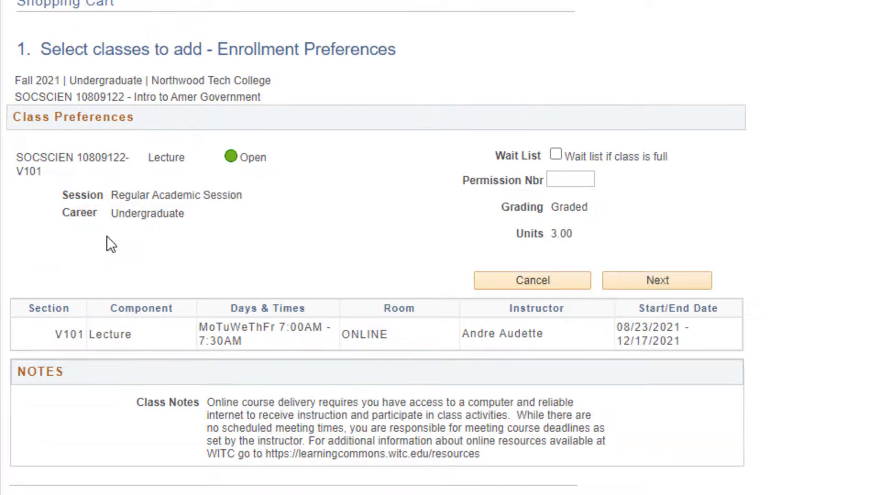
mouse_move(264, 175)
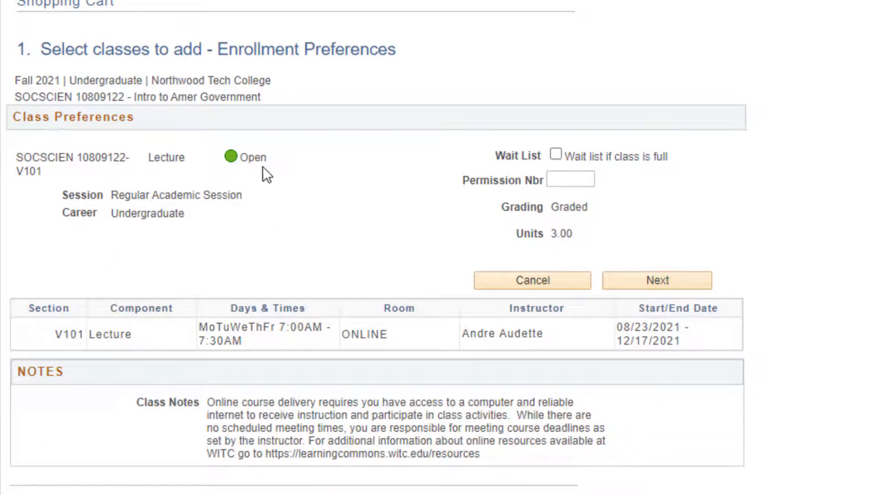
mouse_move(250, 188)
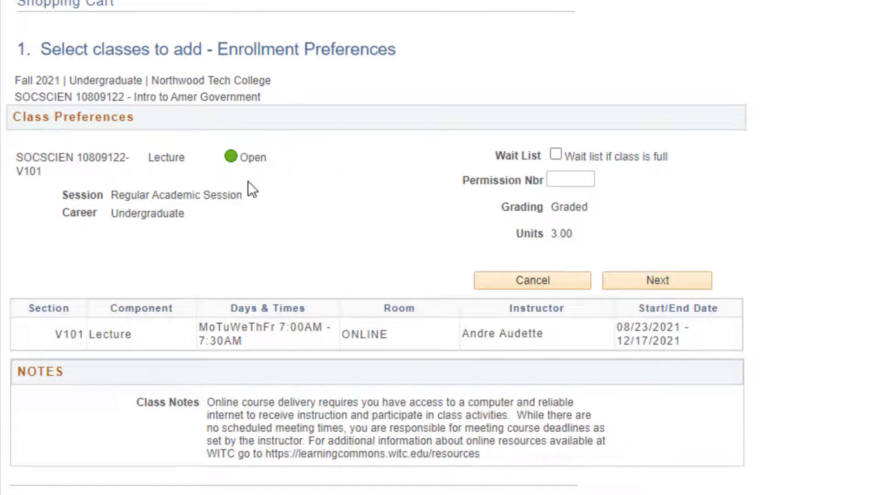
mouse_move(363, 210)
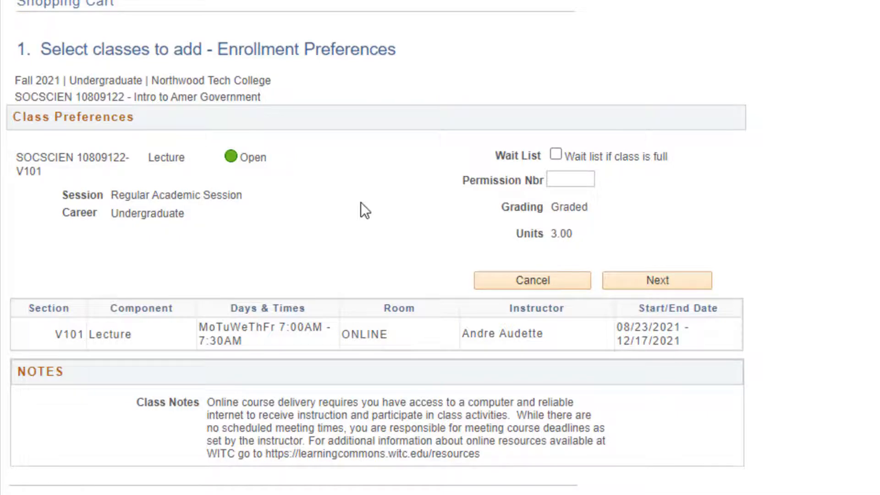
mouse_move(364, 197)
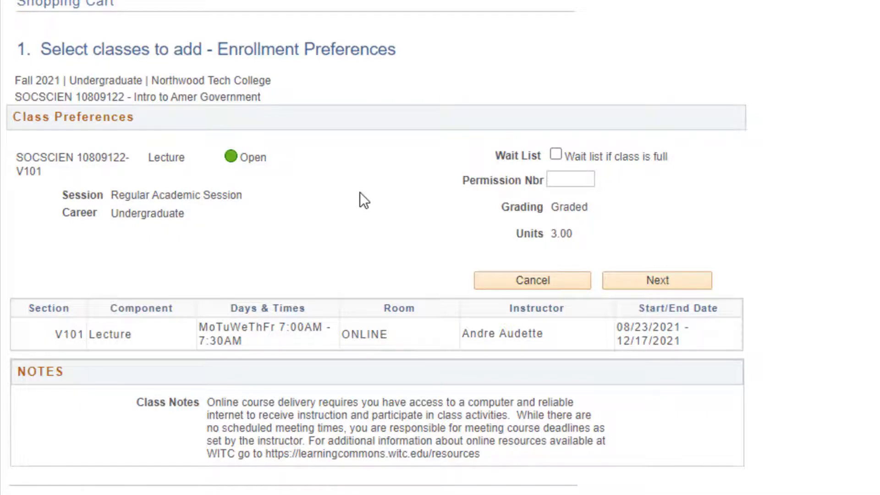
mouse_move(476, 210)
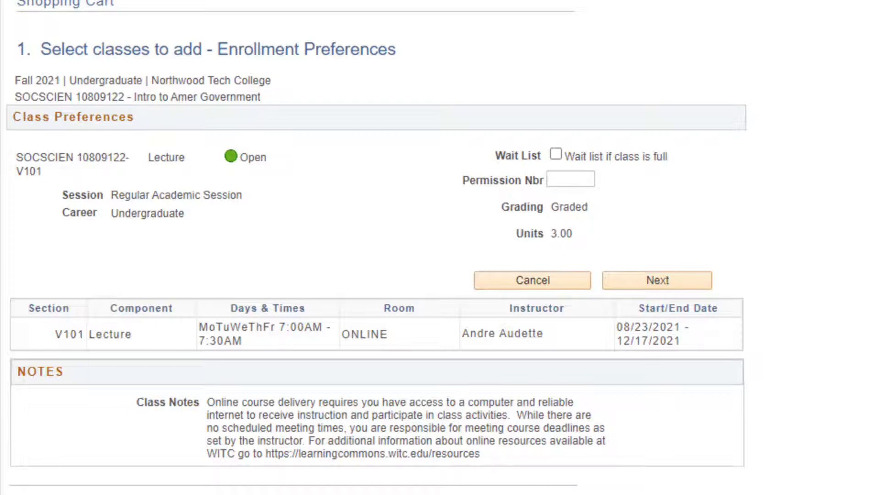
left_click(557, 155)
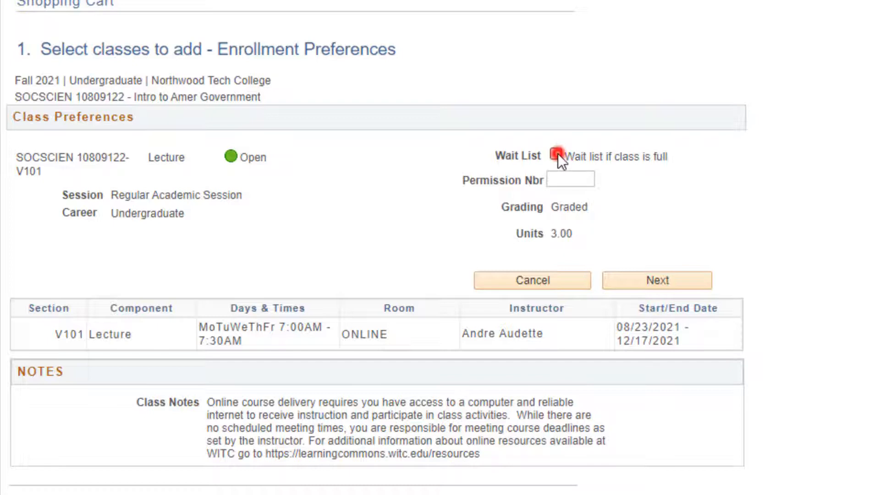
left_click(556, 155)
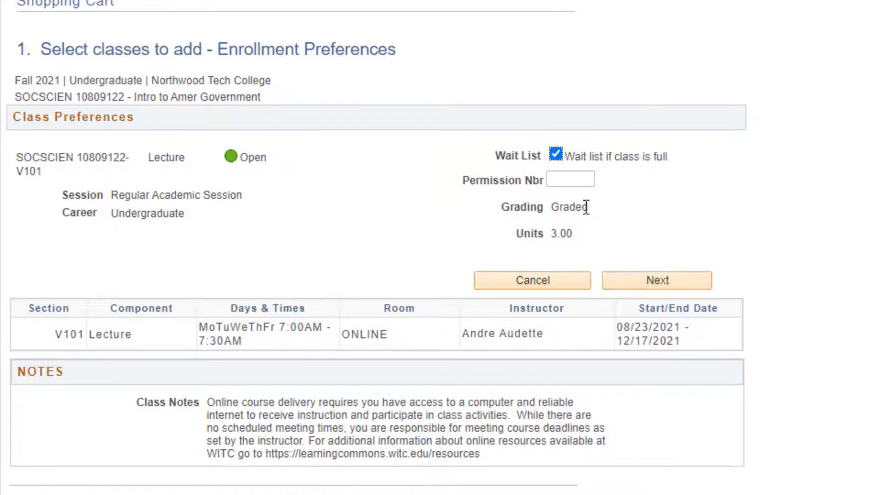
mouse_move(591, 211)
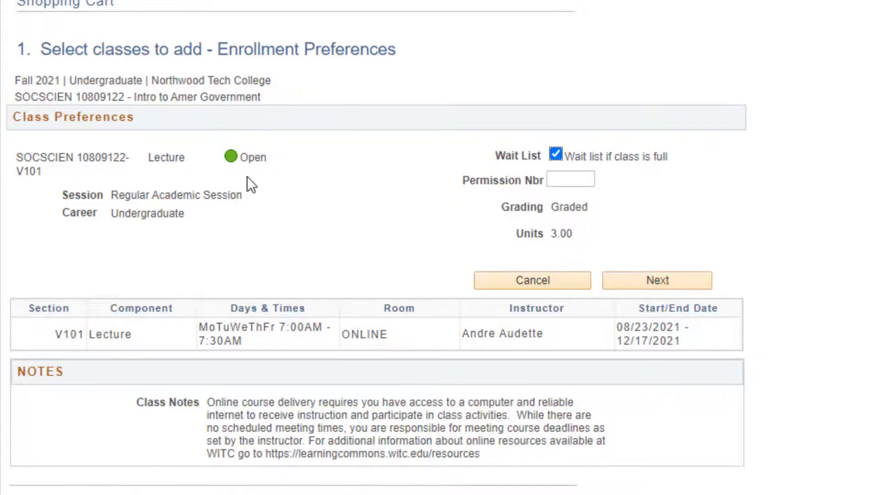
mouse_move(294, 174)
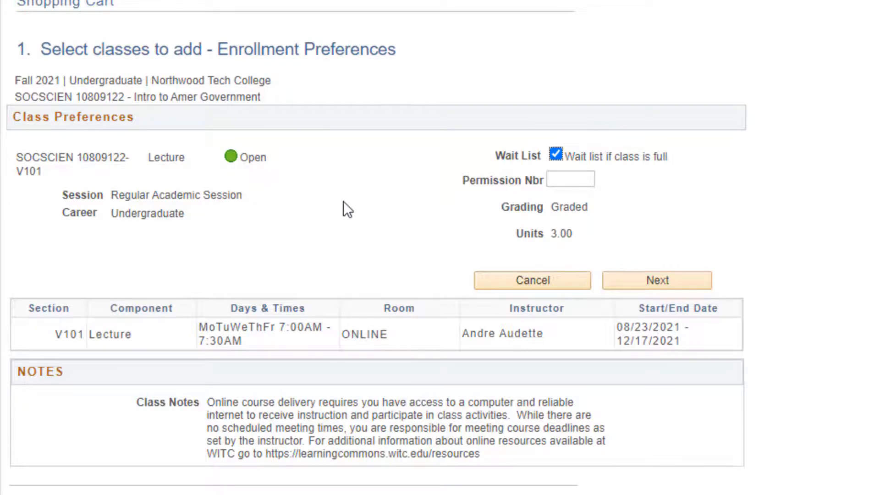
mouse_move(662, 286)
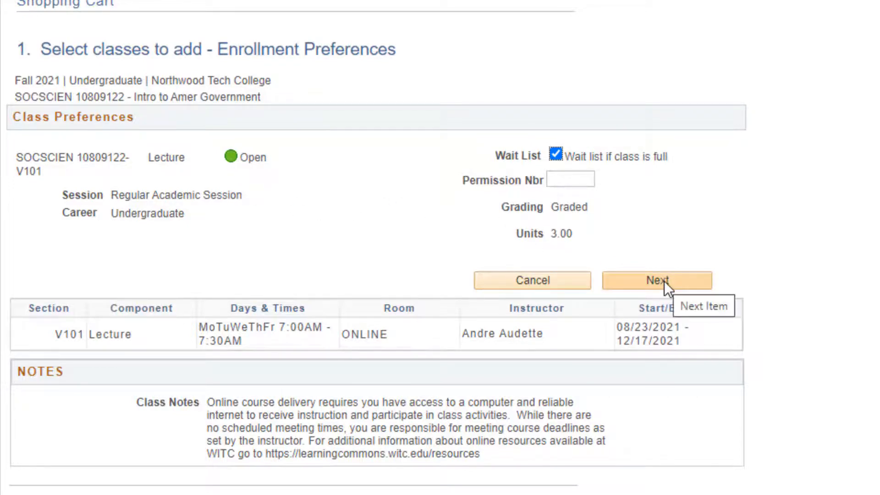
- Place SOCSCIEN 10809122 V101 in the cart, select it, and begin enrolling
left_click(656, 280)
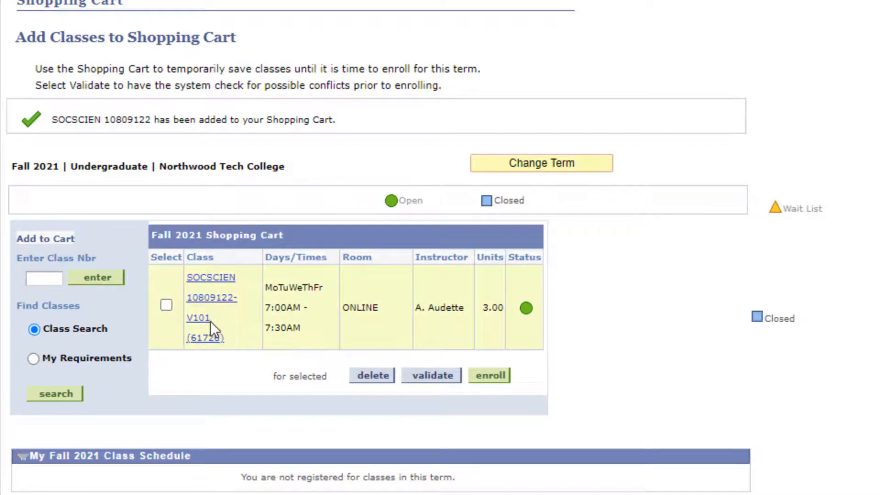
left_click(166, 306)
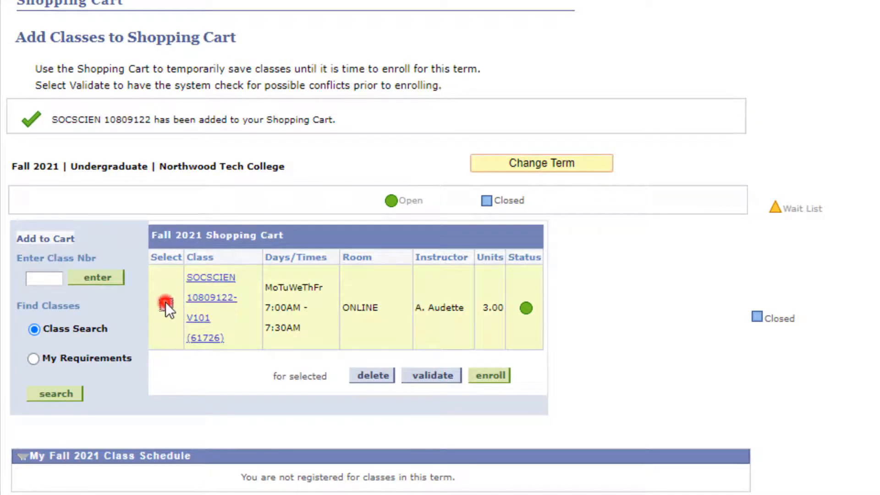
left_click(166, 305)
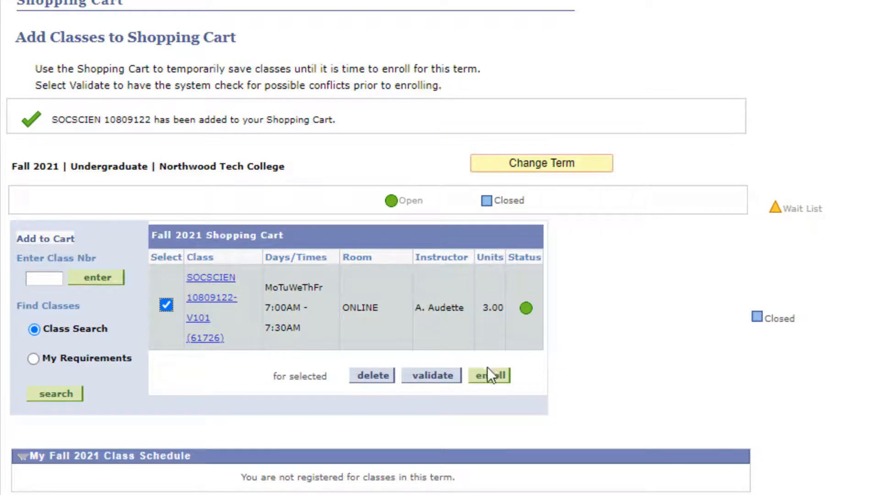
left_click(489, 376)
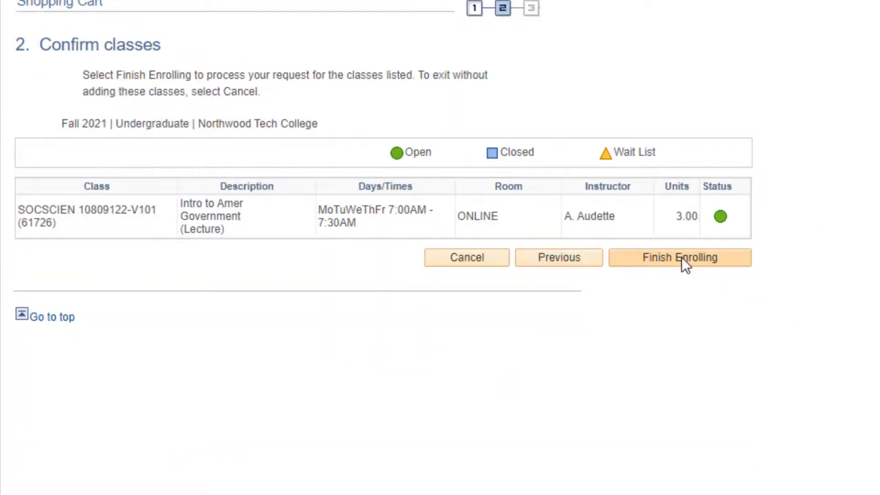
- Finish enrolling and accept the $456 tuition terms so SOCSCIEN 10809122 shows as added
left_click(679, 257)
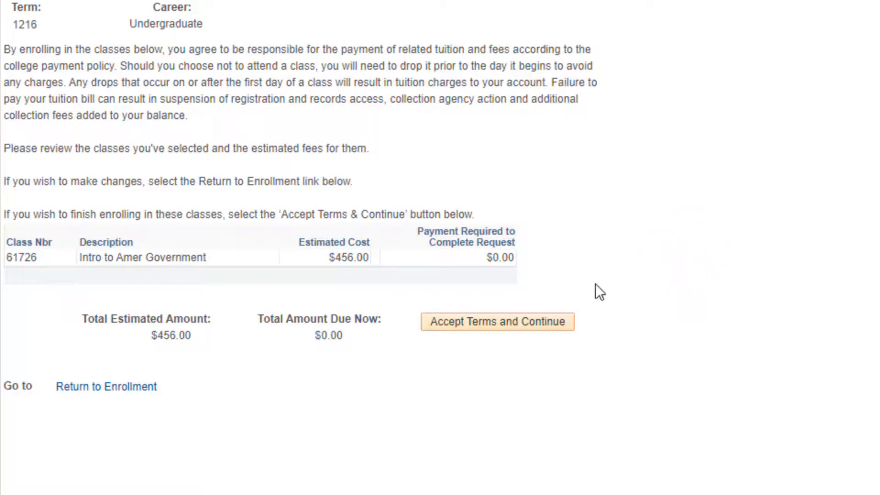
left_click(506, 321)
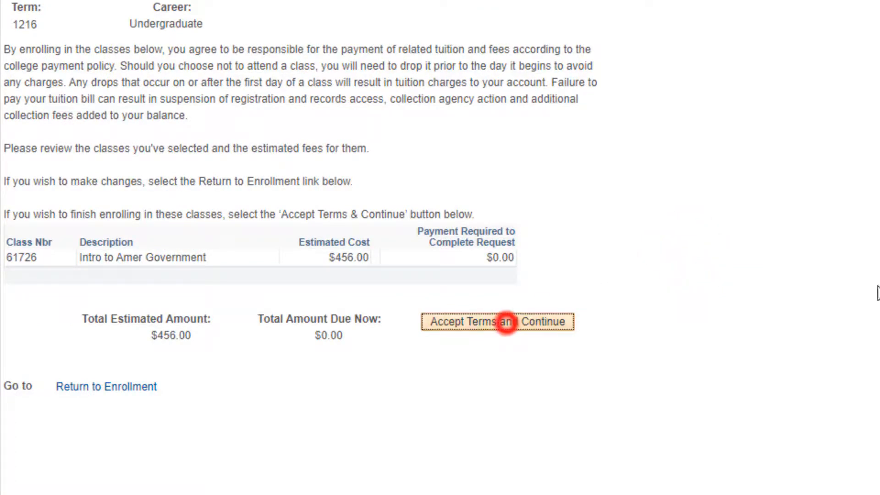
left_click(497, 321)
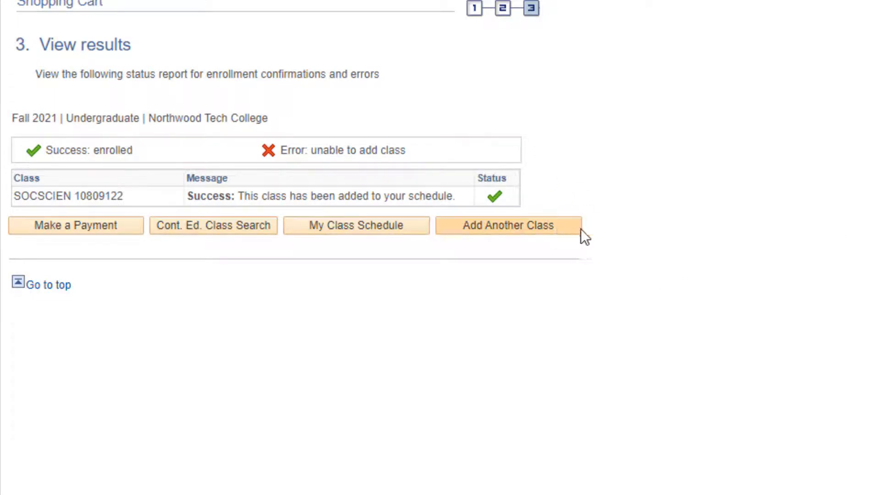
mouse_move(696, 258)
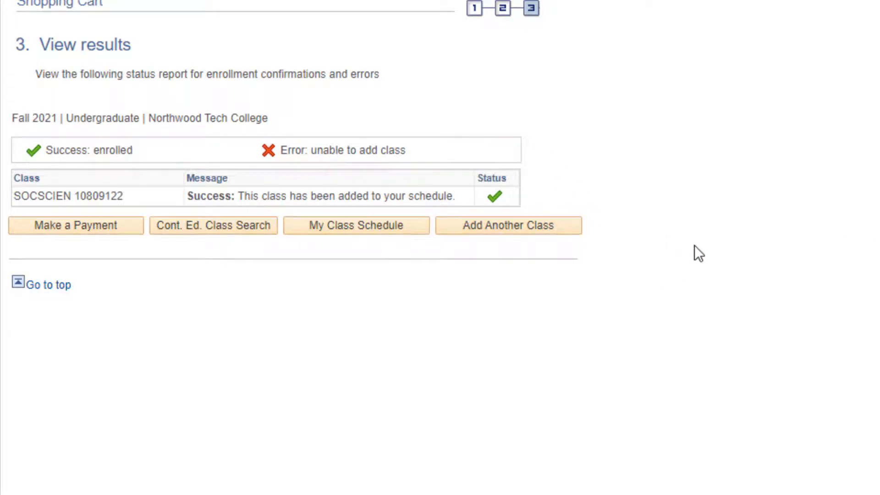